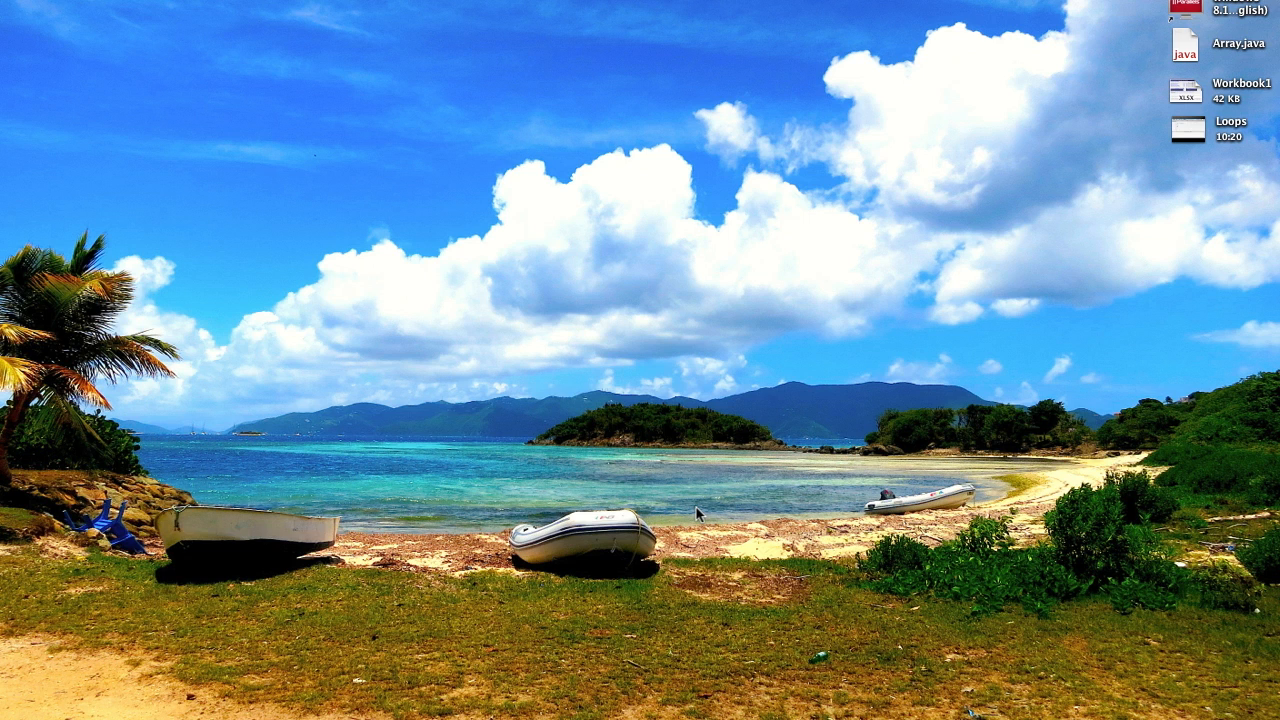
pyautogui.moveTo(658, 502)
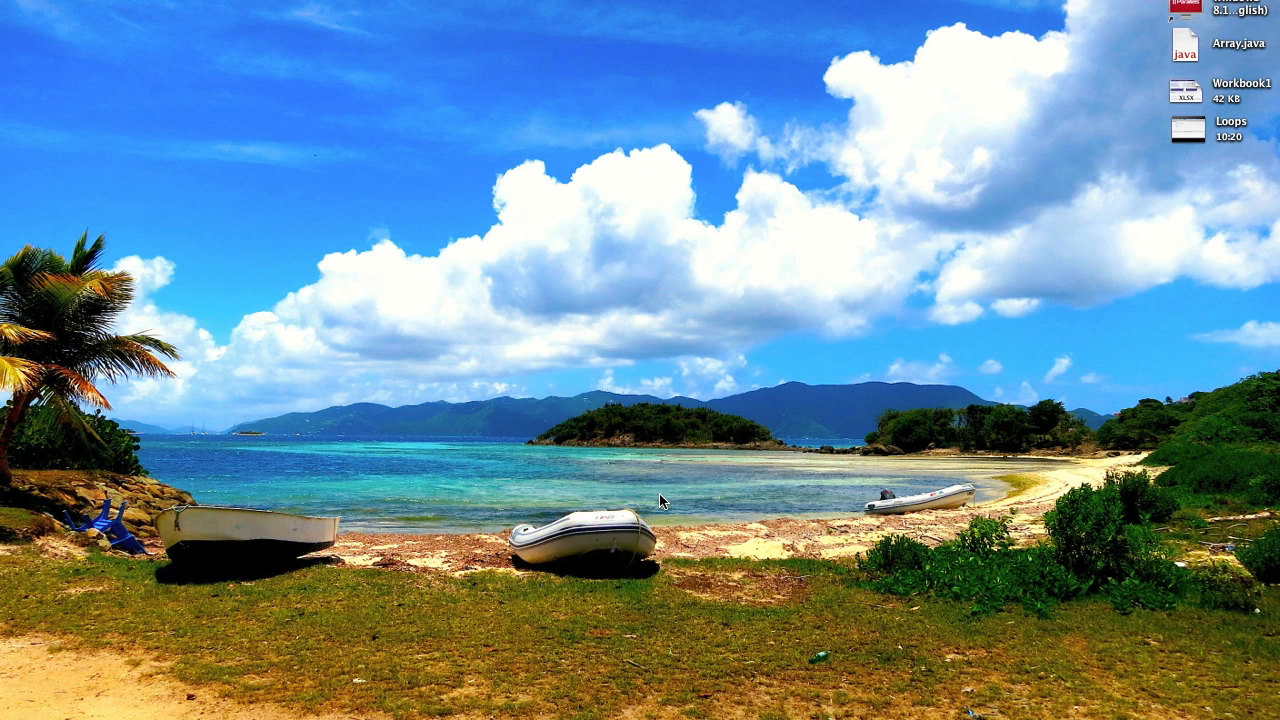
pyautogui.moveTo(600, 432)
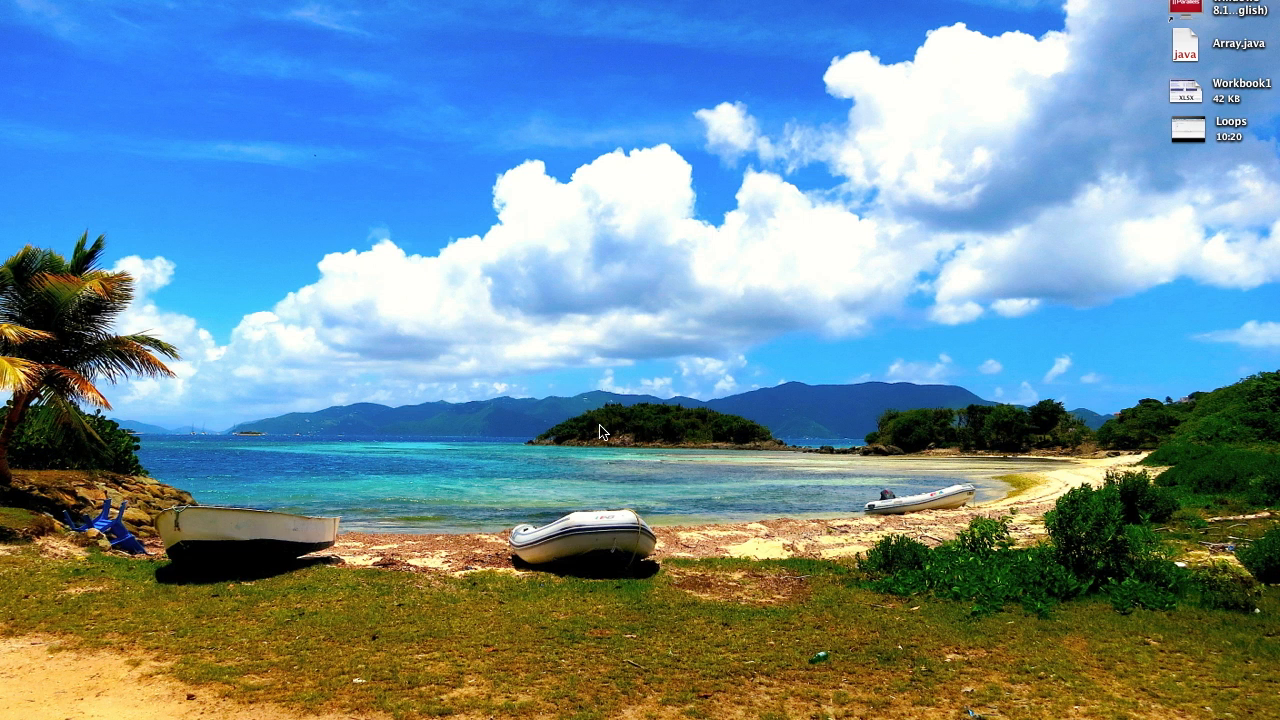
pyautogui.moveTo(606, 512)
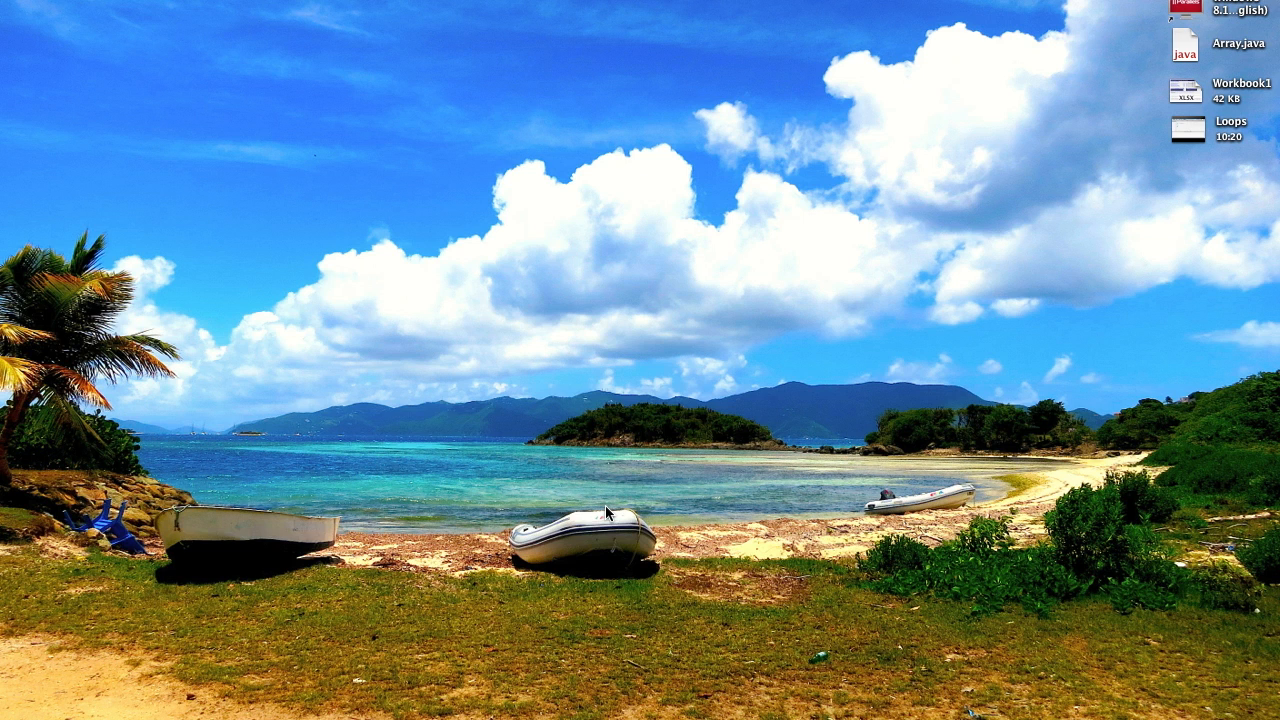
pyautogui.moveTo(608, 512)
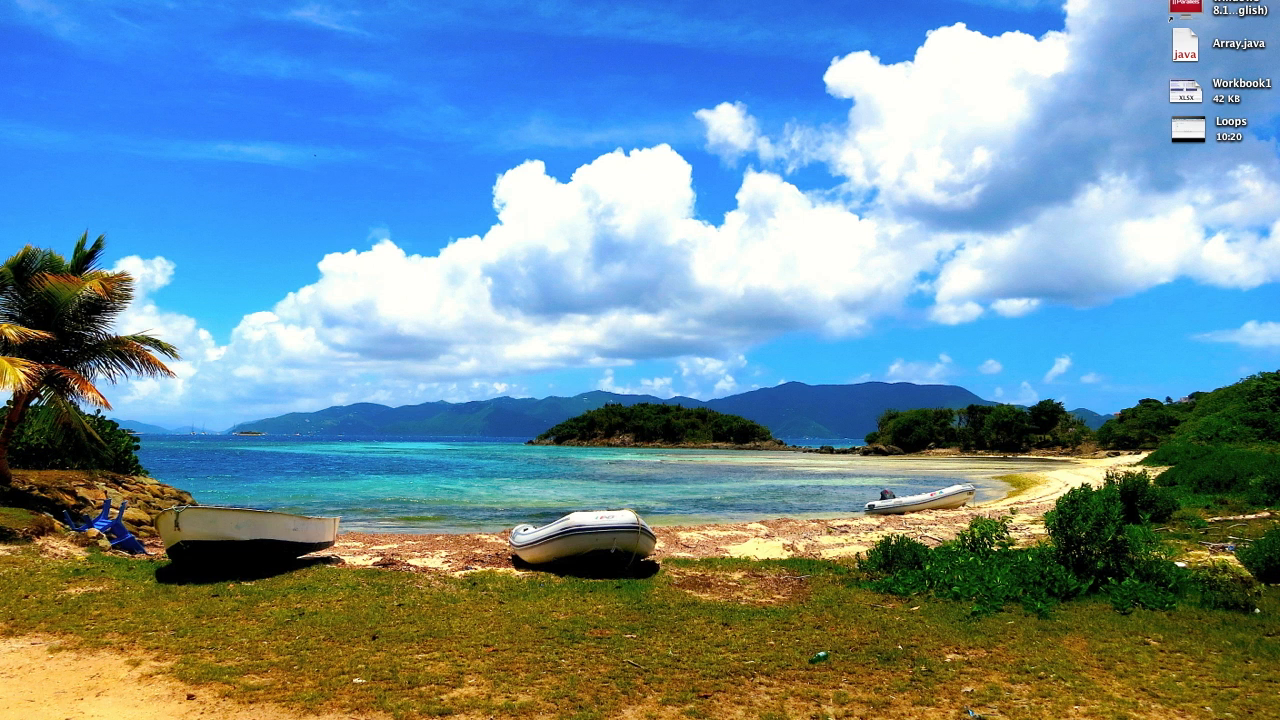
pyautogui.moveTo(566, 604)
pyautogui.write('sy')
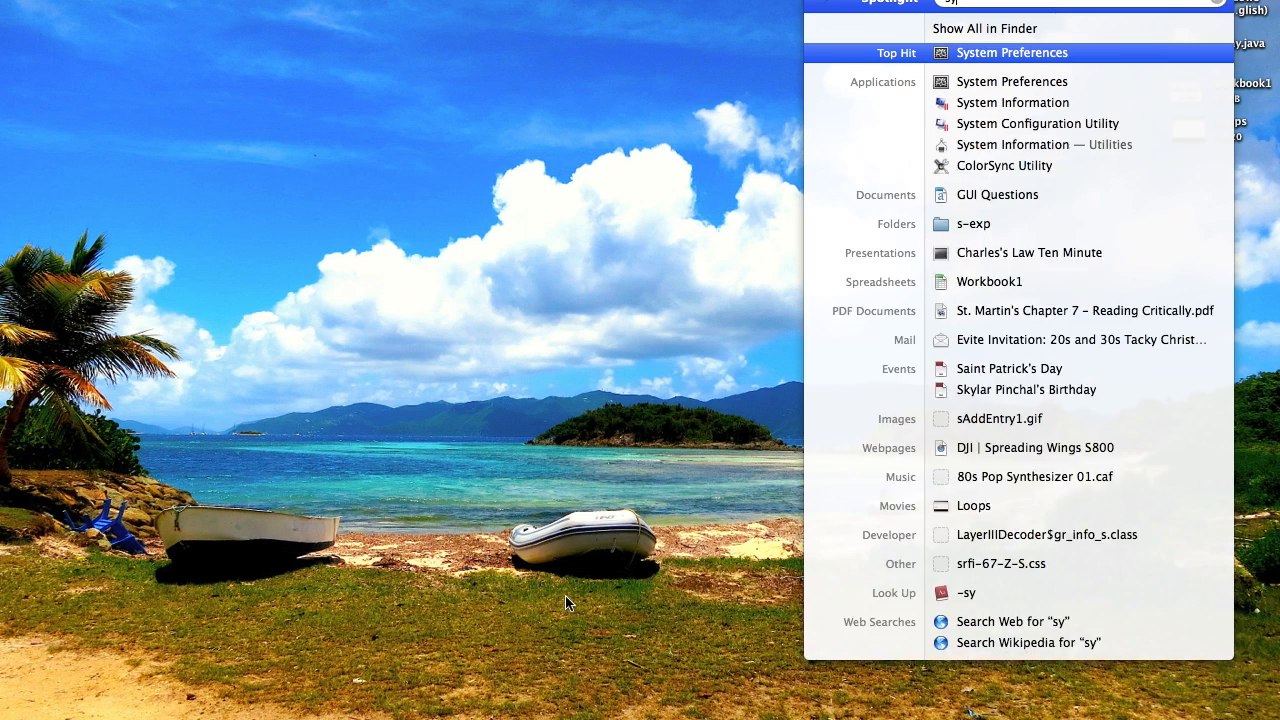
# Step: Launch System Preferences from Spotlight and go to the Network pane showing Wi-Fi on Ausangate
pyautogui.click(1012, 52)
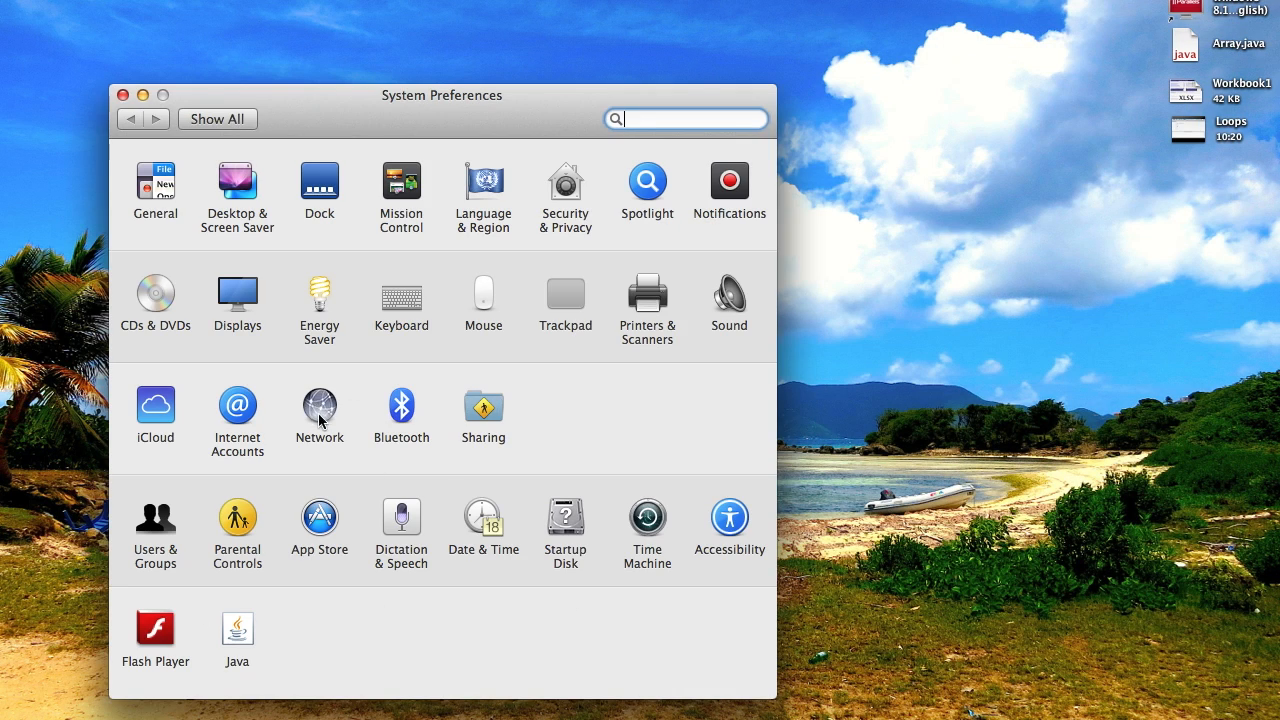
pyautogui.click(320, 408)
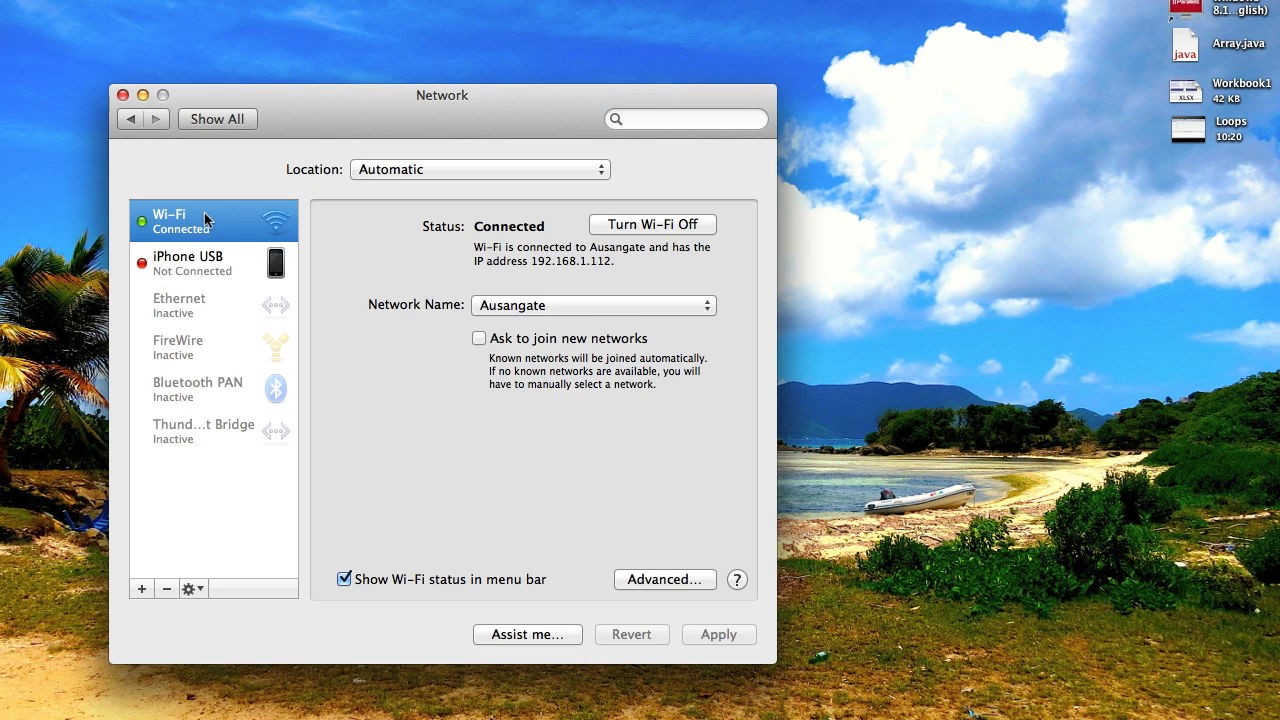
pyautogui.moveTo(432, 356)
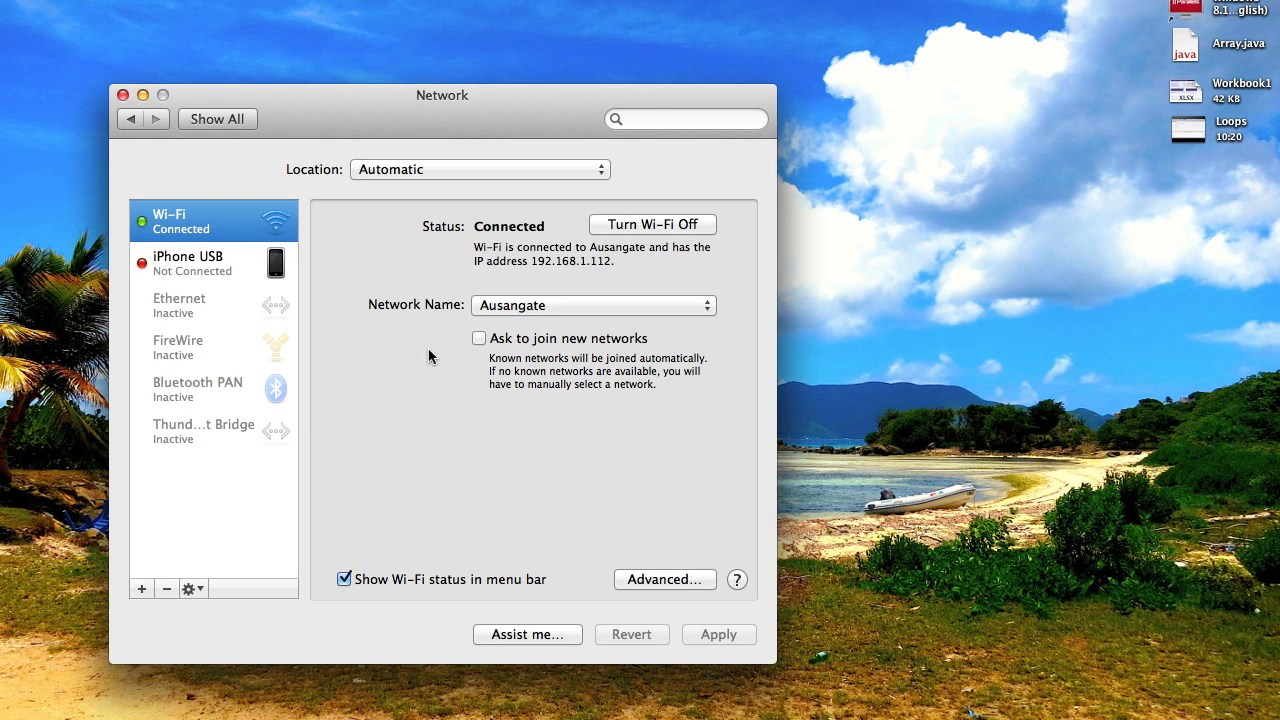
# Step: Show the Wi-Fi Advanced Preferred Networks list and scroll down to JumbiesBeachBar
pyautogui.click(664, 580)
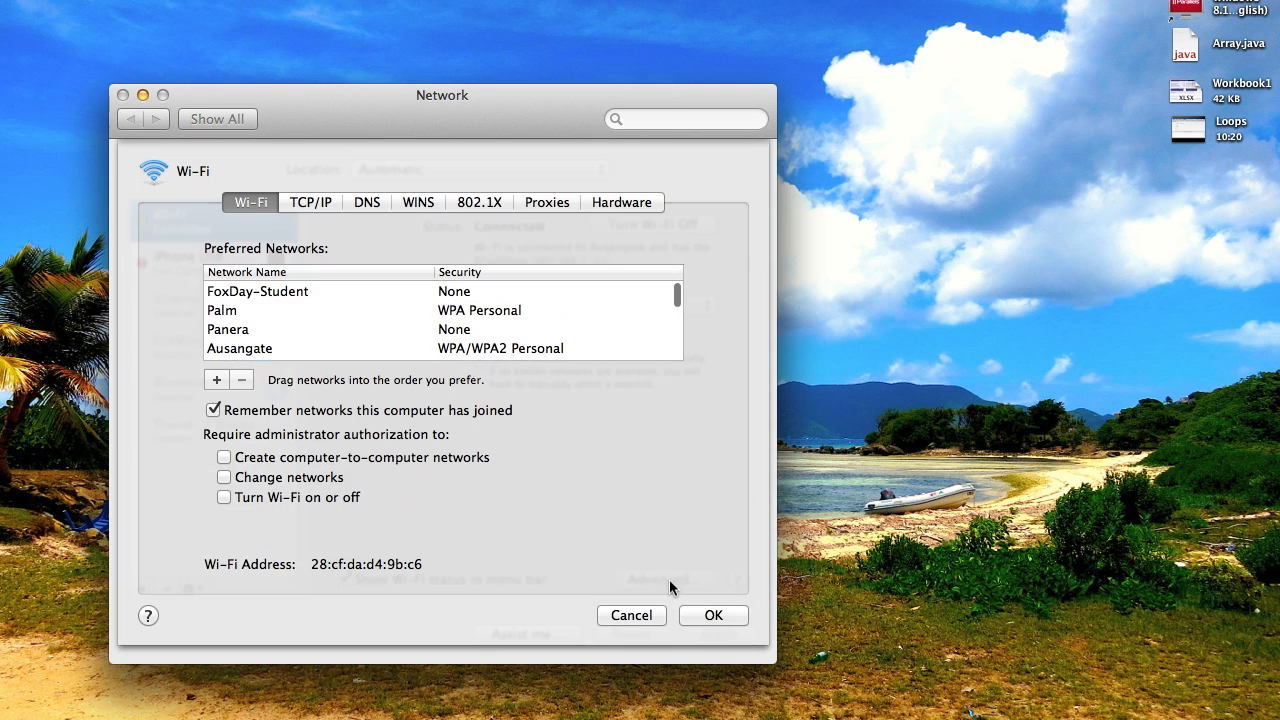
pyautogui.scroll(-3)
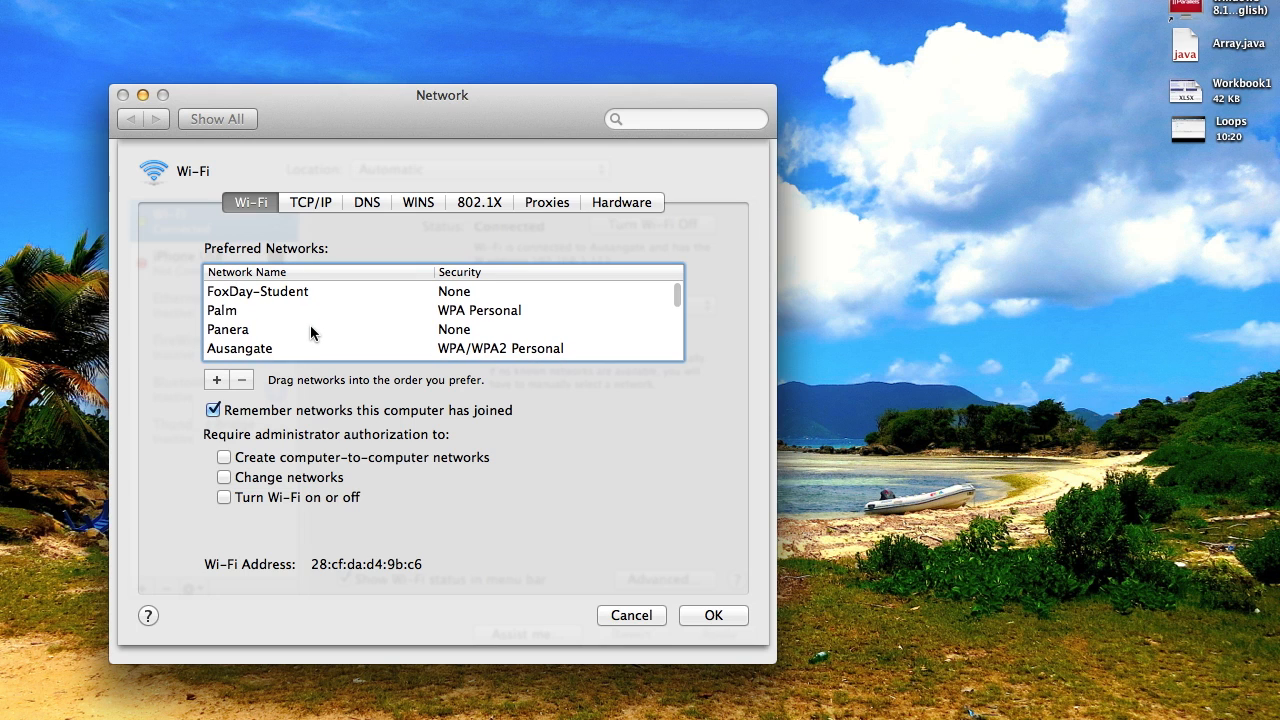
pyautogui.moveTo(300, 324)
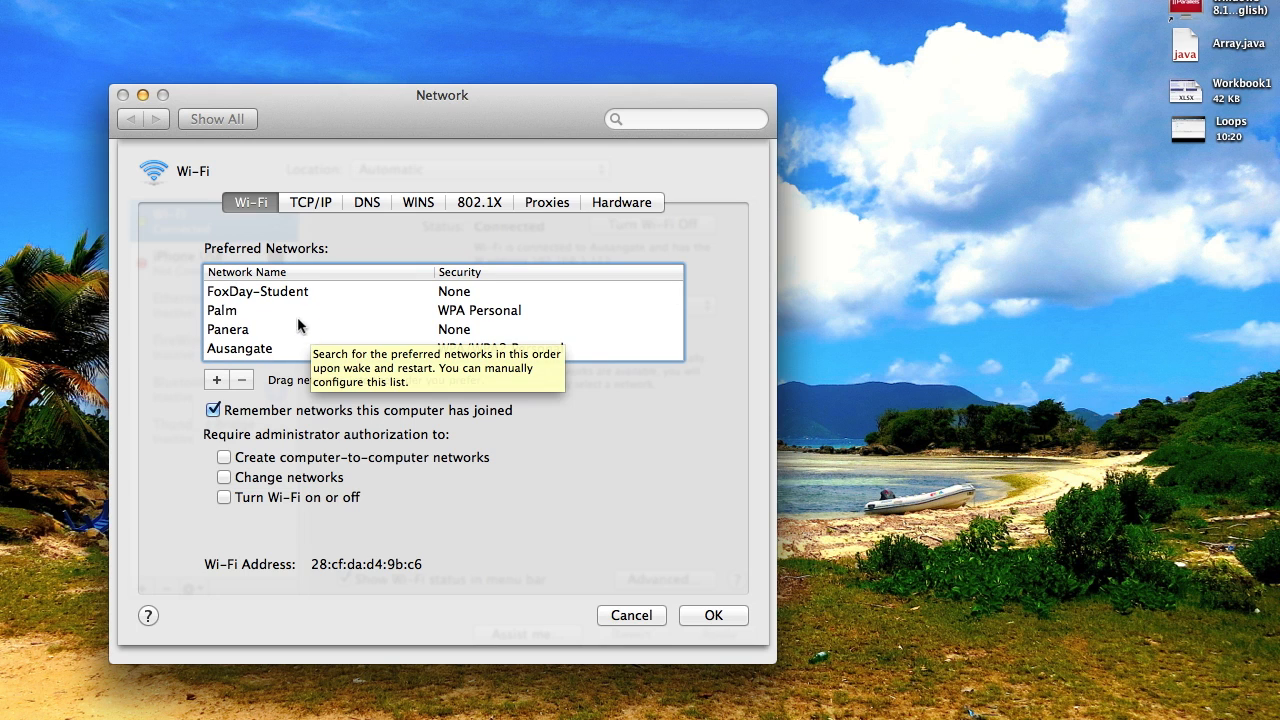
pyautogui.scroll(-3)
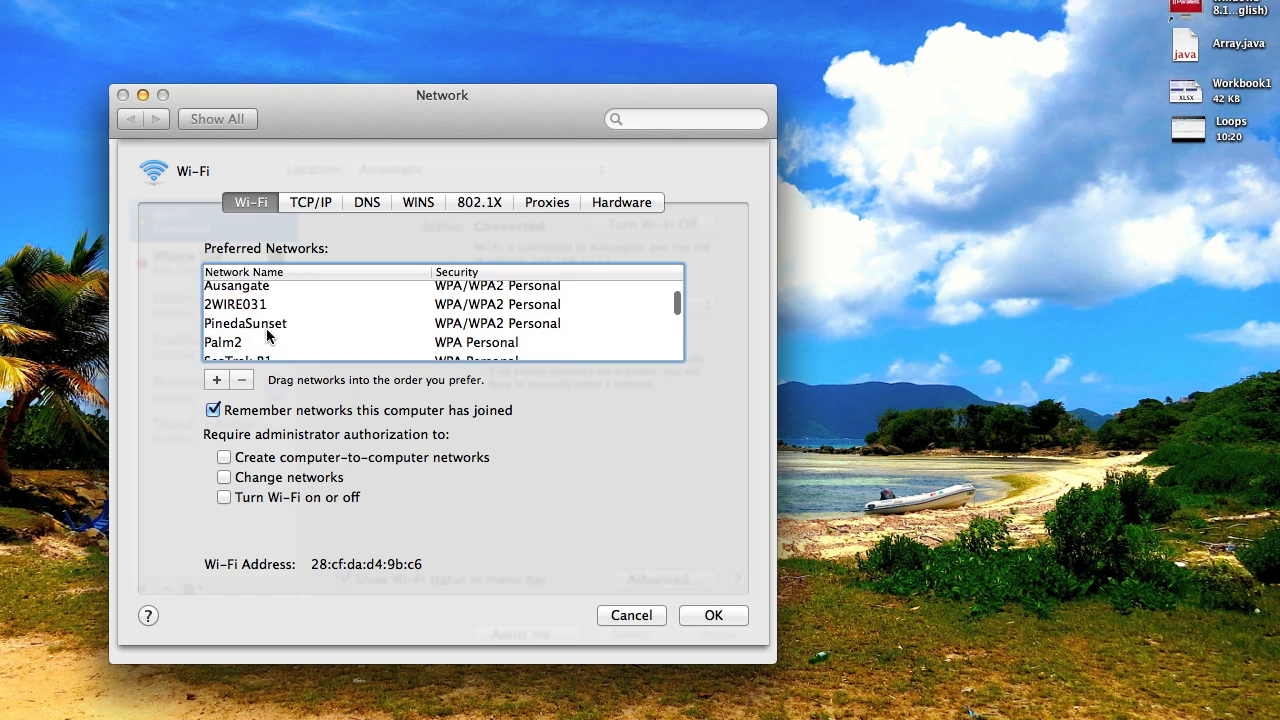
pyautogui.scroll(-3)
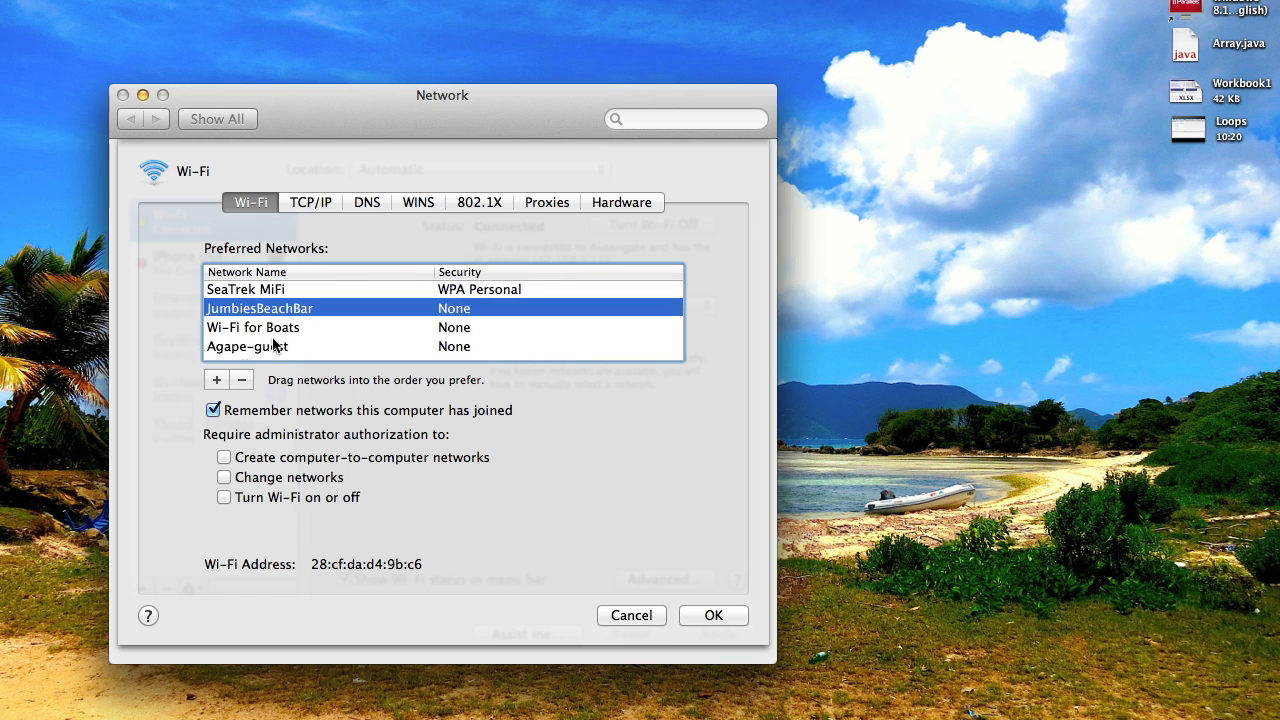
pyautogui.moveTo(242, 380)
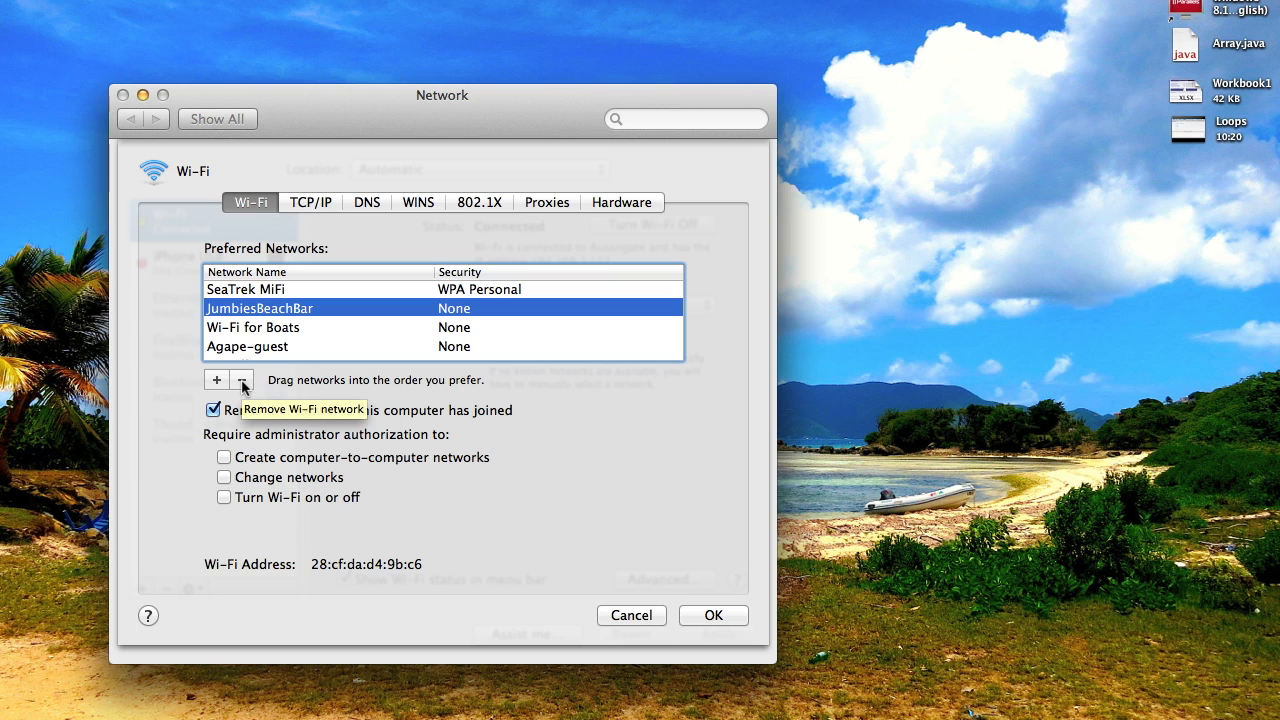
# Step: Remove JumbiesBeachBar from the preferred networks and confirm, returning the list to the top
pyautogui.click(240, 380)
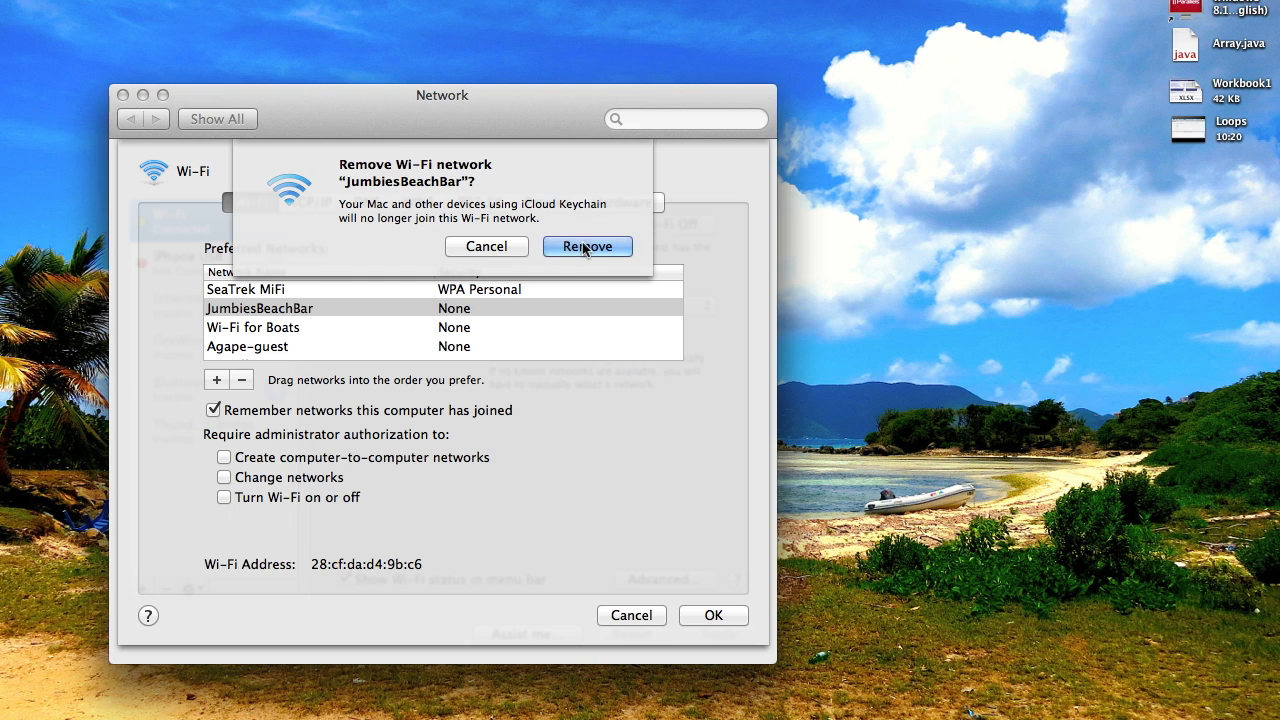
pyautogui.click(588, 246)
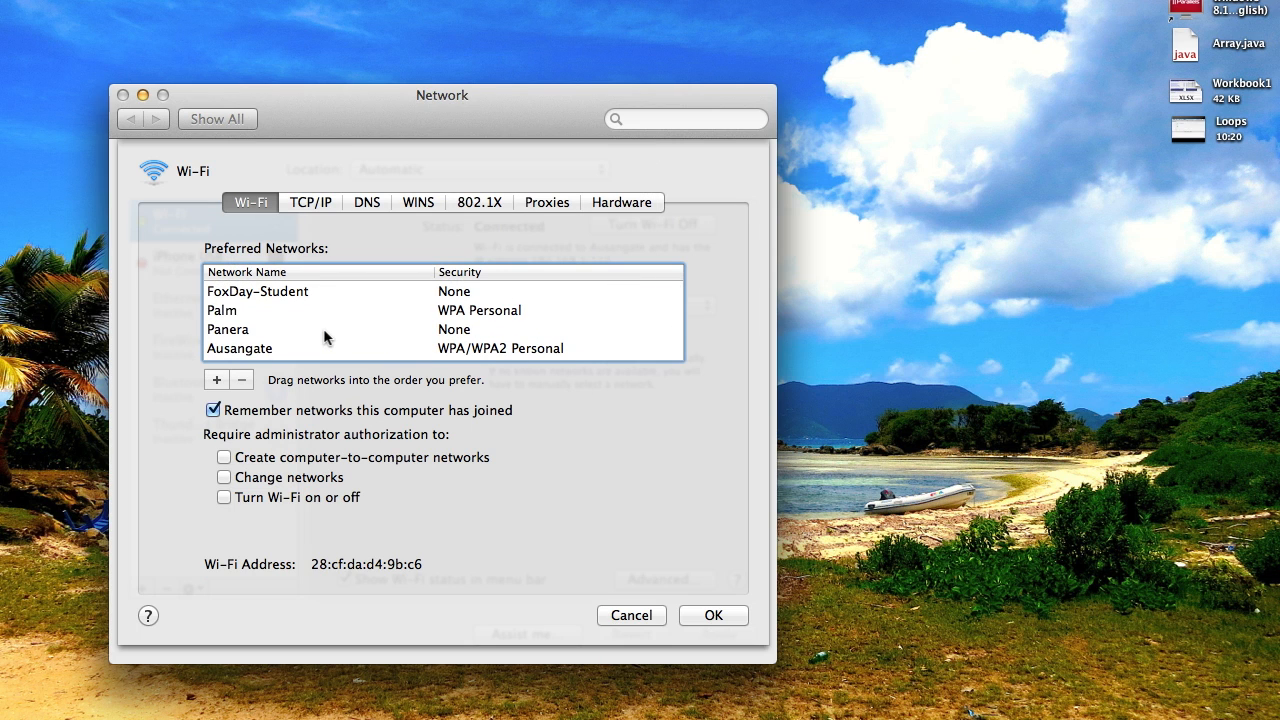
pyautogui.scroll(-3)
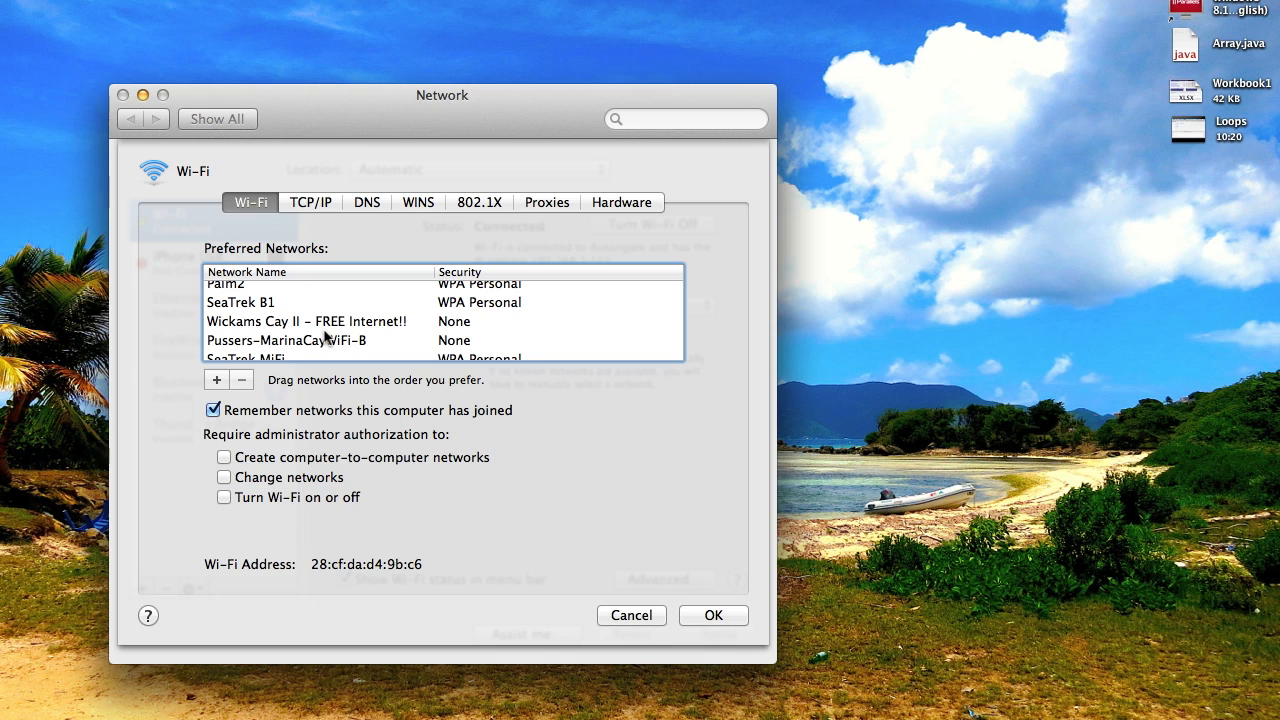
pyautogui.scroll(3)
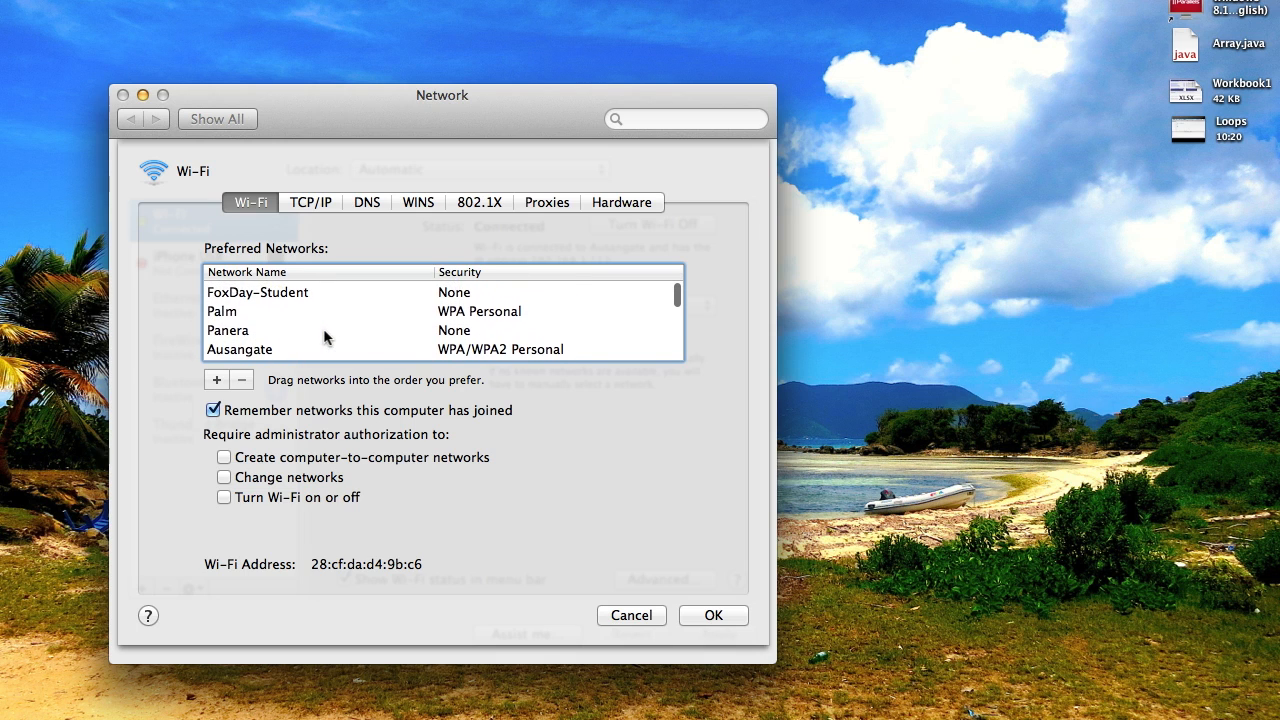
pyautogui.moveTo(324, 336)
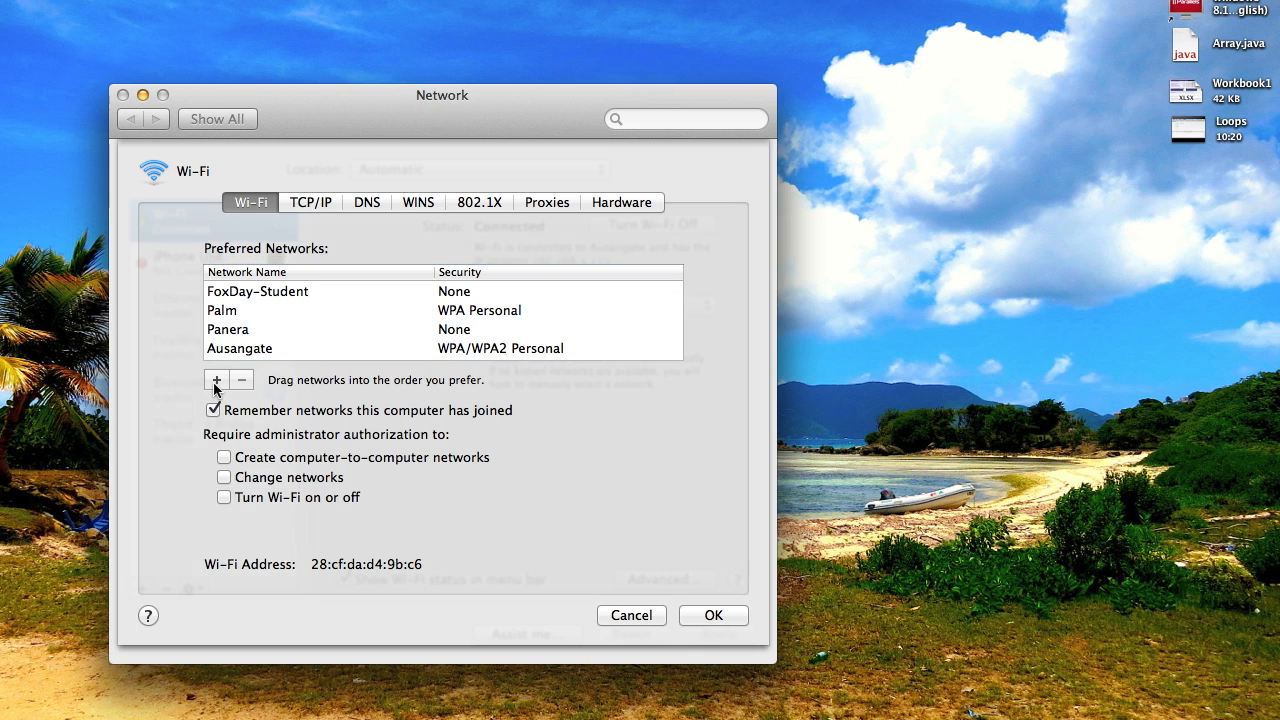
pyautogui.click(216, 380)
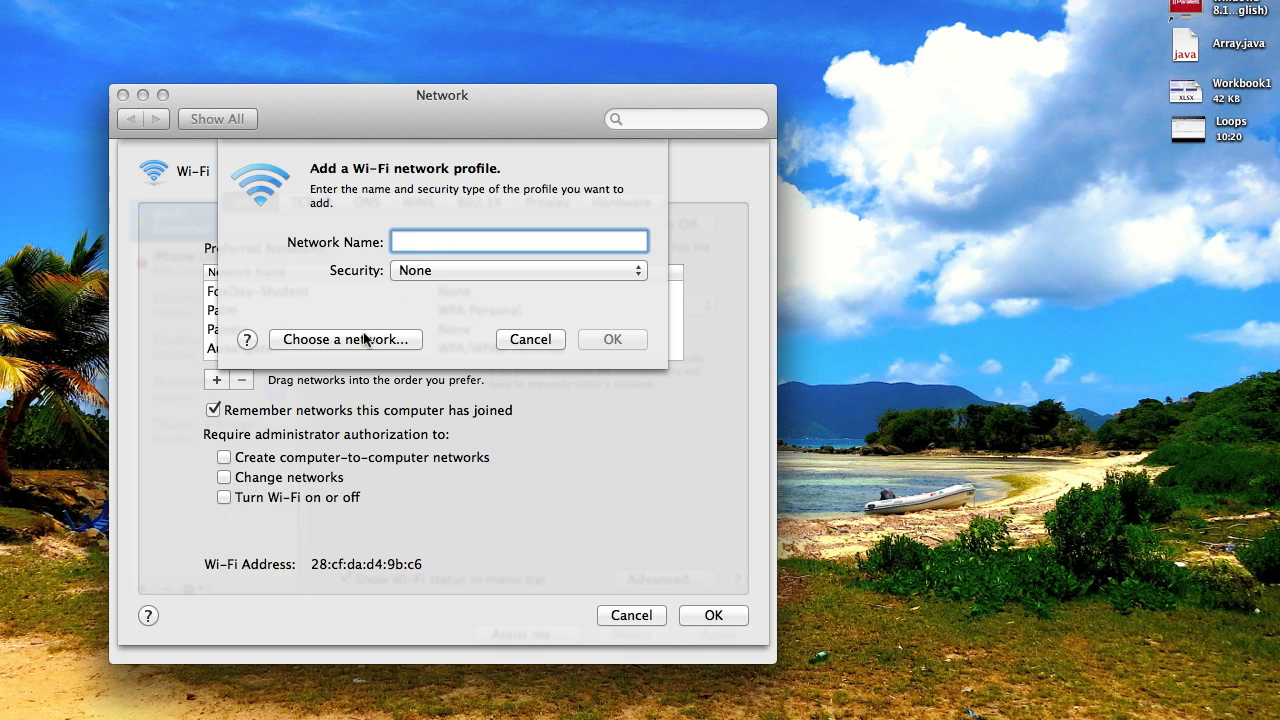
pyautogui.click(518, 270)
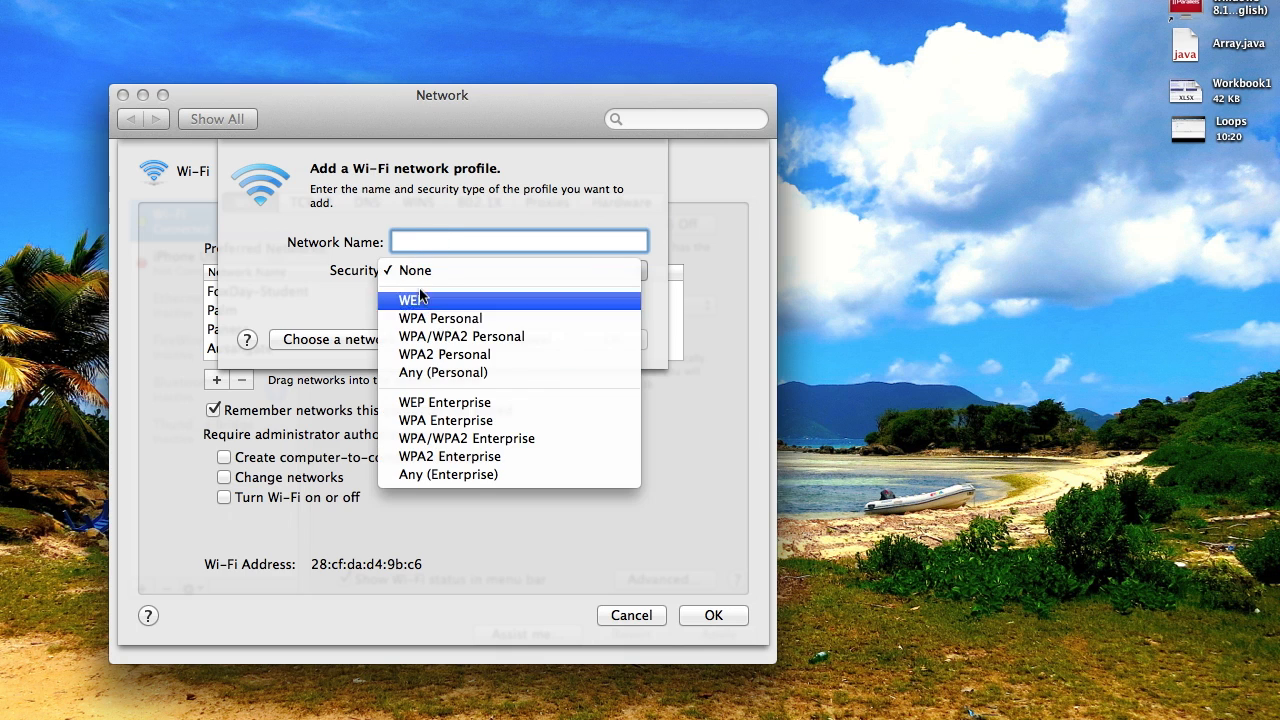
pyautogui.click(414, 270)
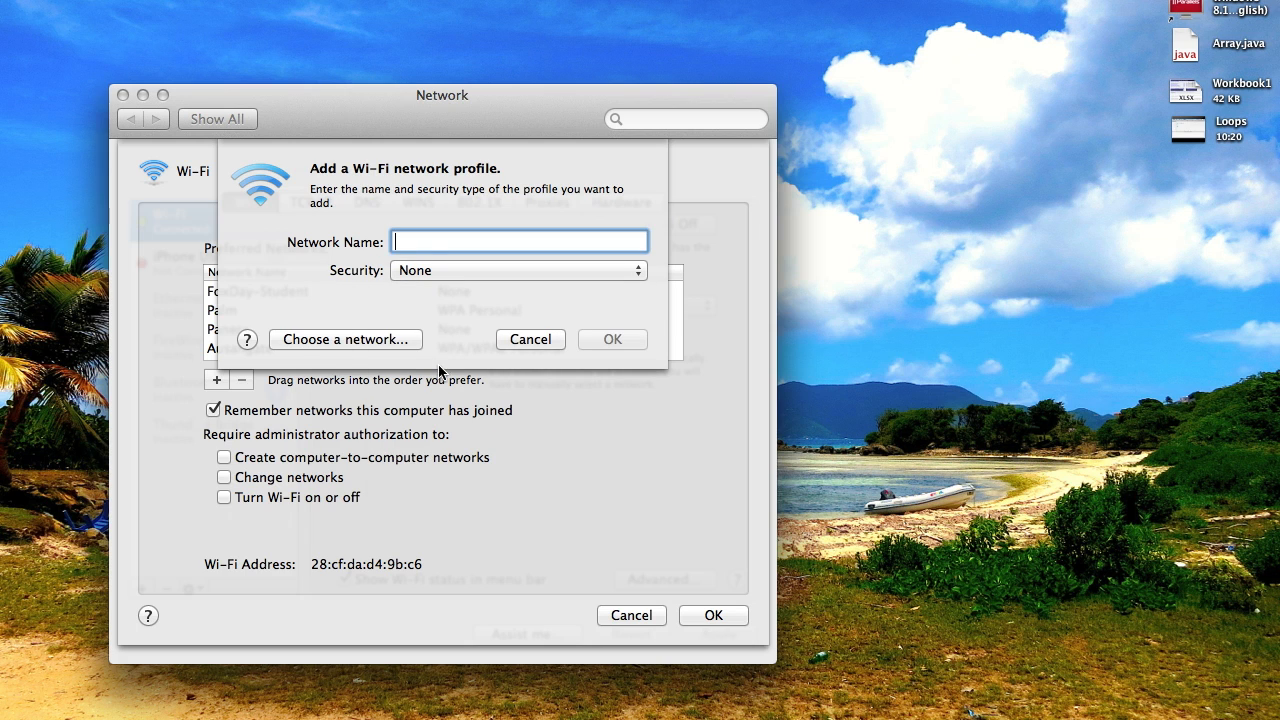
pyautogui.click(530, 340)
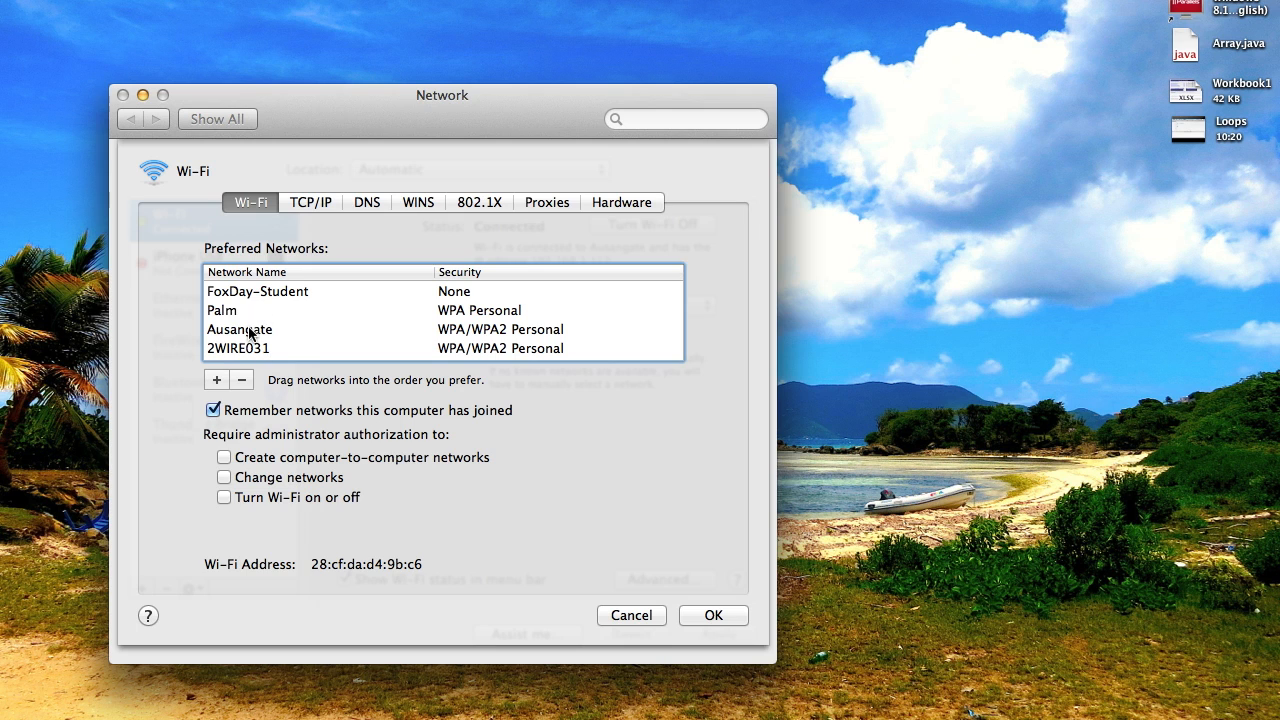
# Step: Drag Ausangate to first position in Preferred Networks, ahead of FoxDay-Student, Palm and 2WIRE031
pyautogui.moveTo(240, 328); pyautogui.dragTo(240, 310)
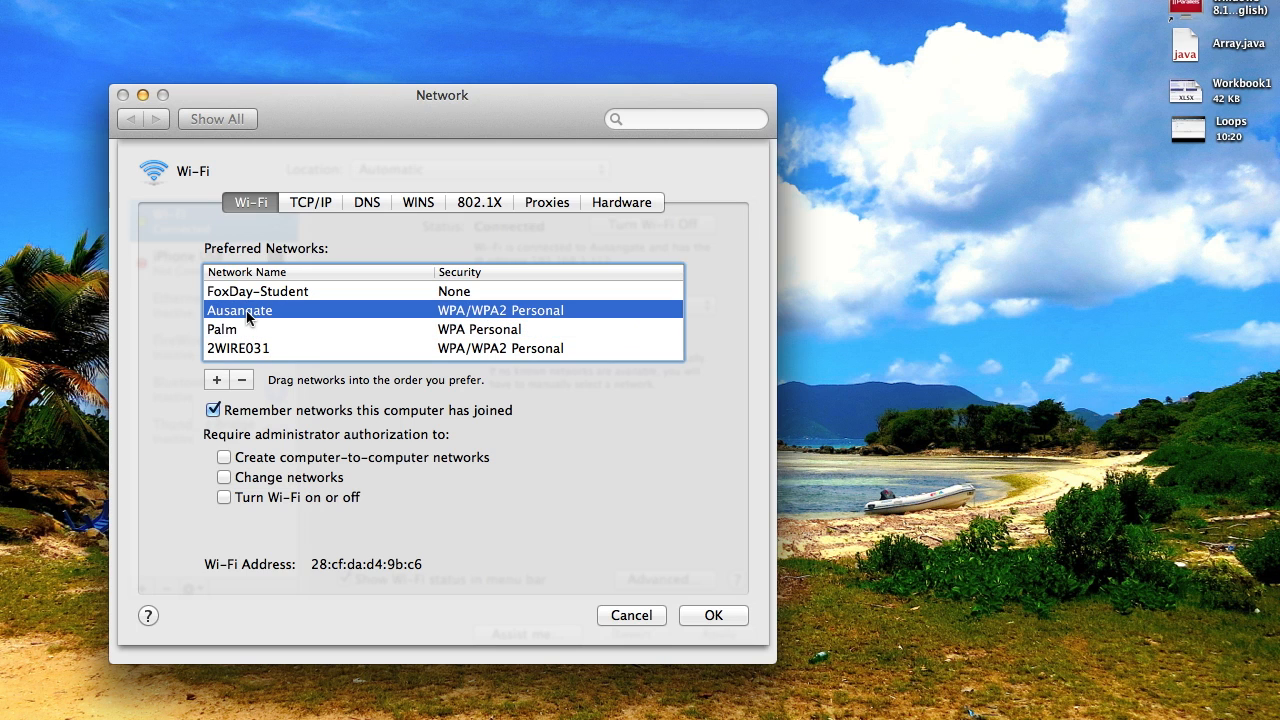
pyautogui.moveTo(248, 310); pyautogui.dragTo(248, 332)
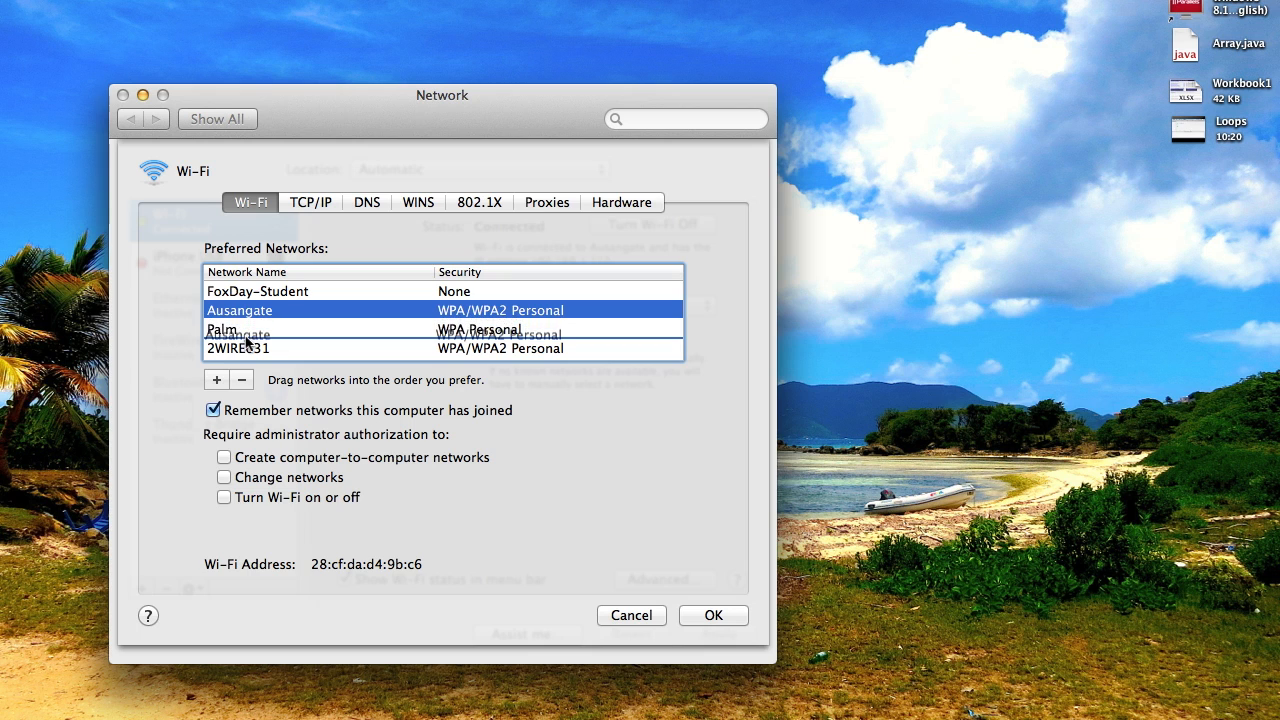
pyautogui.moveTo(240, 308); pyautogui.dragTo(240, 328)
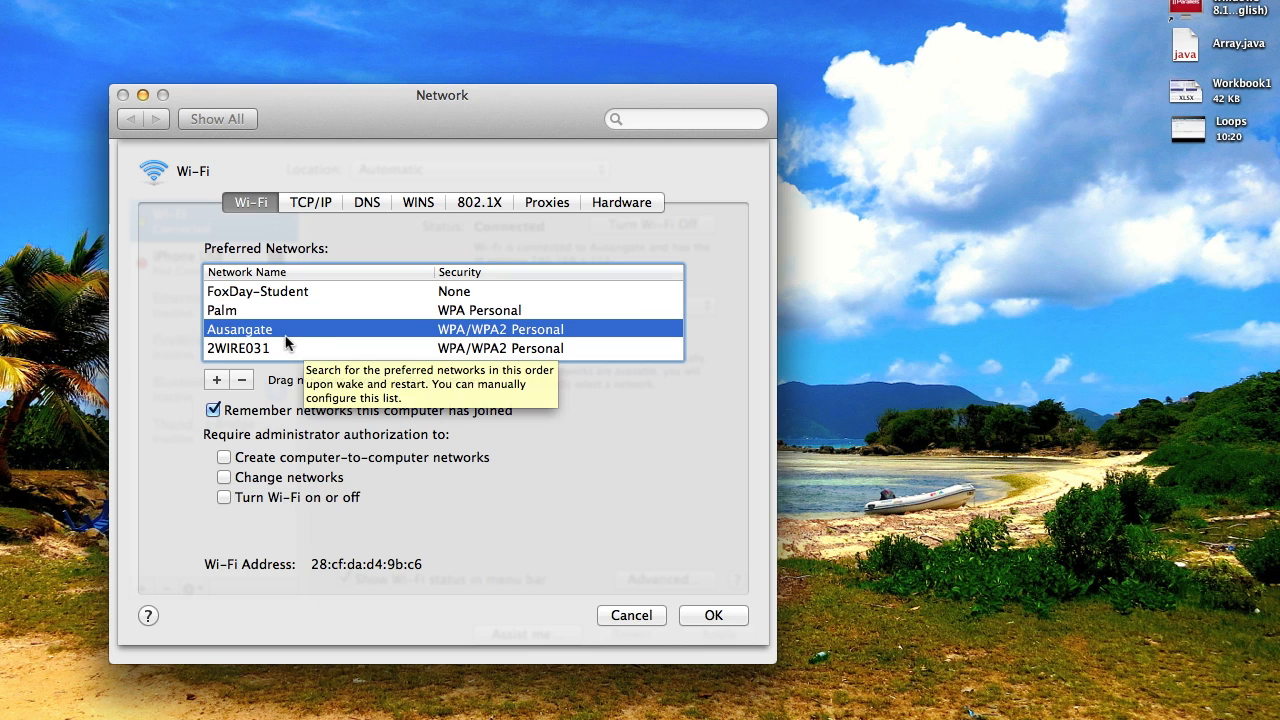
pyautogui.moveTo(240, 328); pyautogui.dragTo(240, 292)
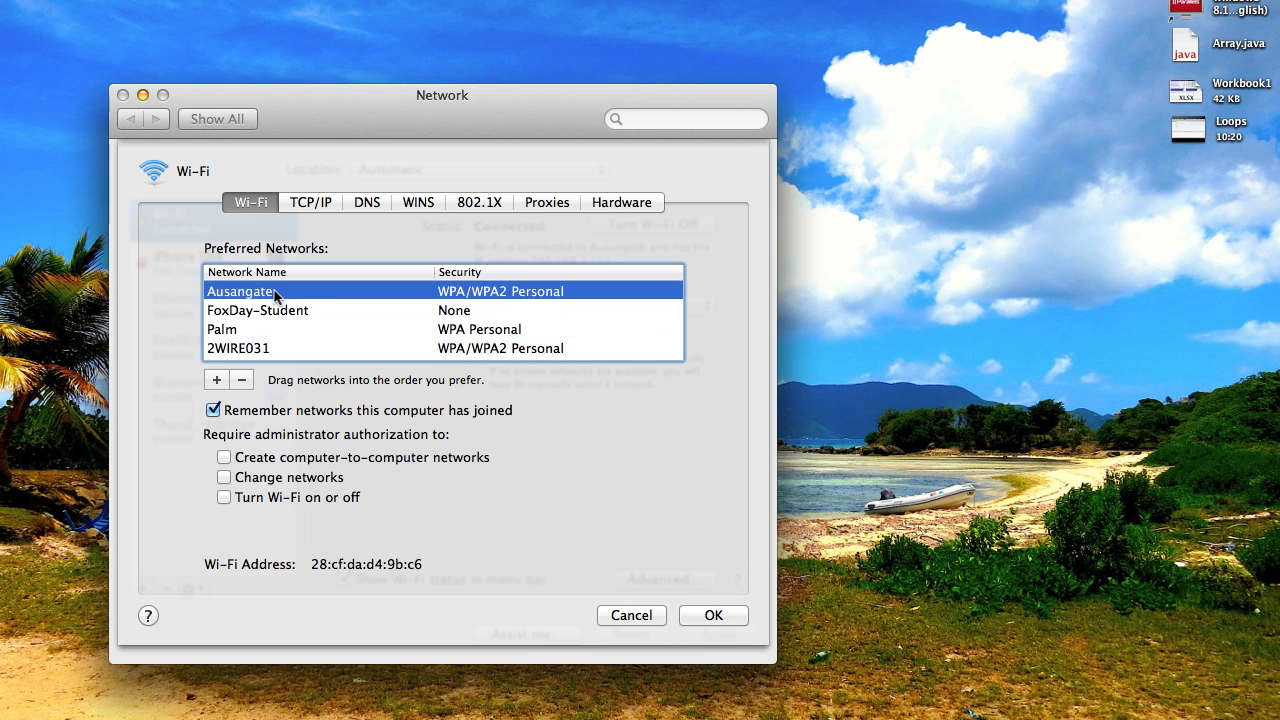
pyautogui.click(236, 348)
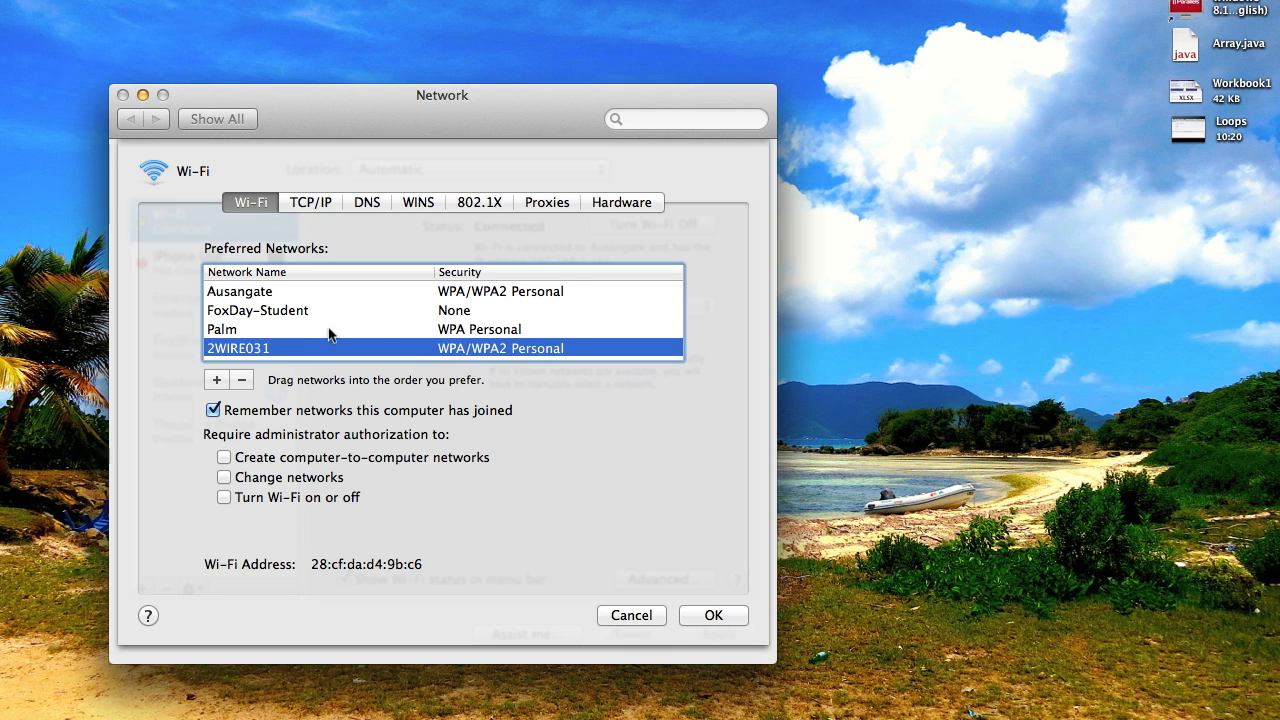
pyautogui.moveTo(244, 296)
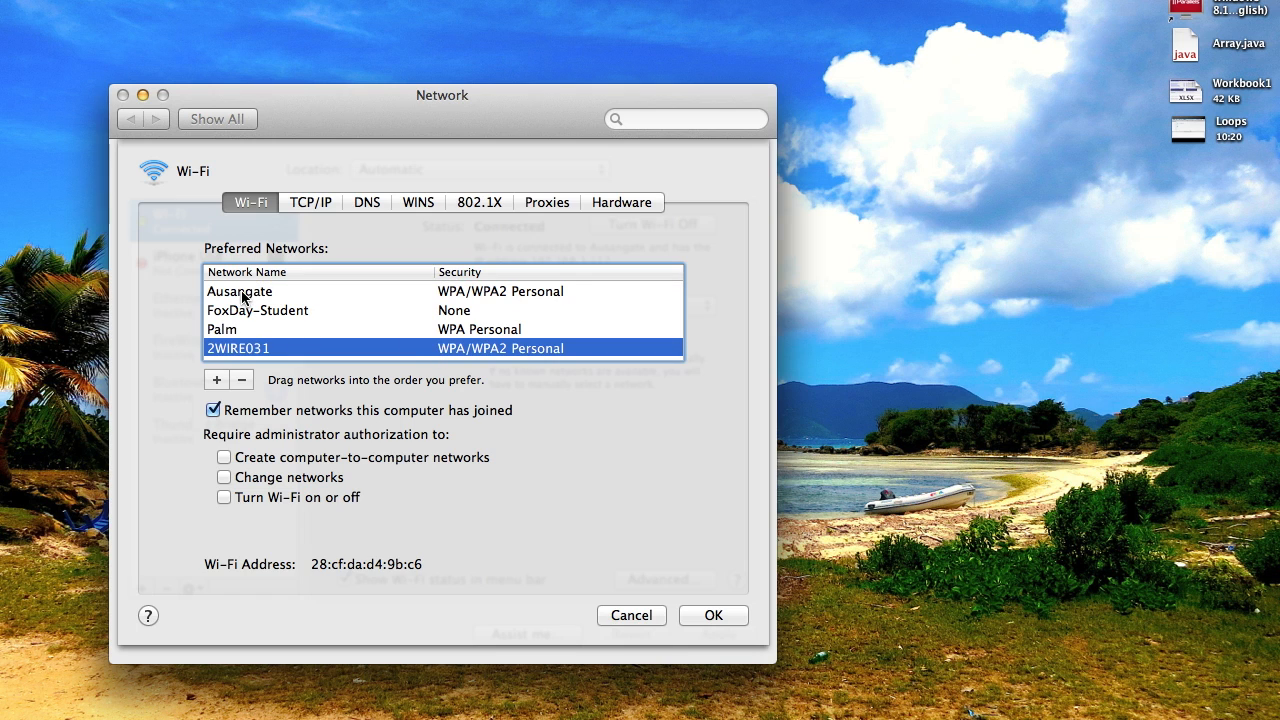
pyautogui.click(240, 292)
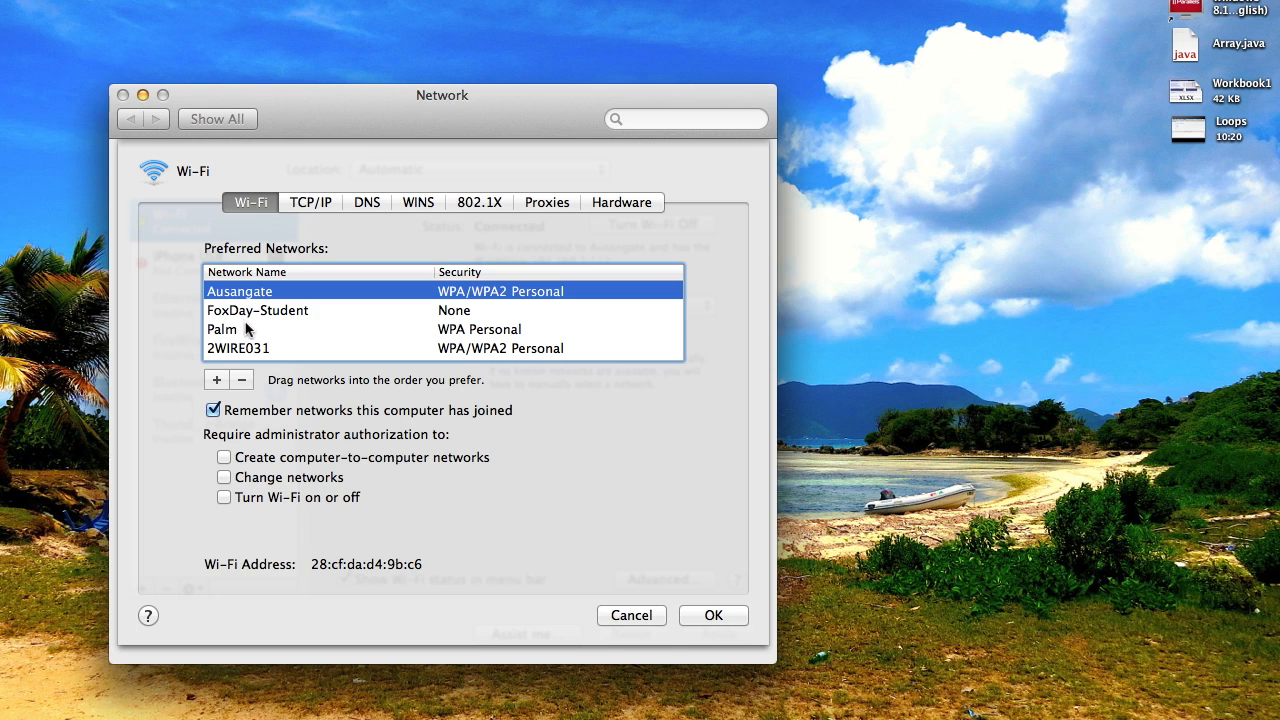